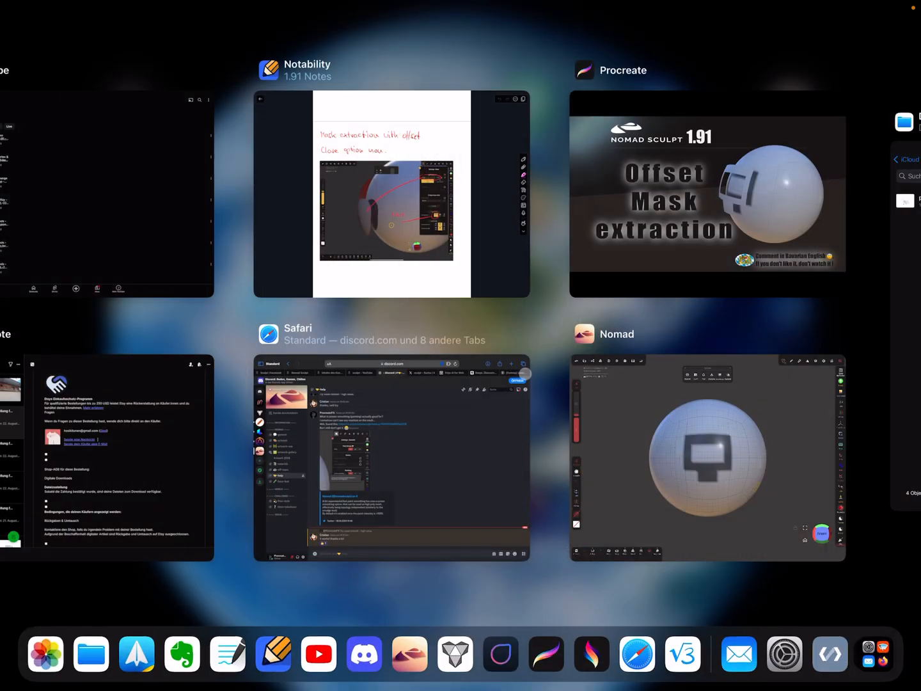
Step: Return from the App Switcher to the Nomad Sculpt session with the masked sphere
{"action": "left_click", "coordinate": [706, 458]}
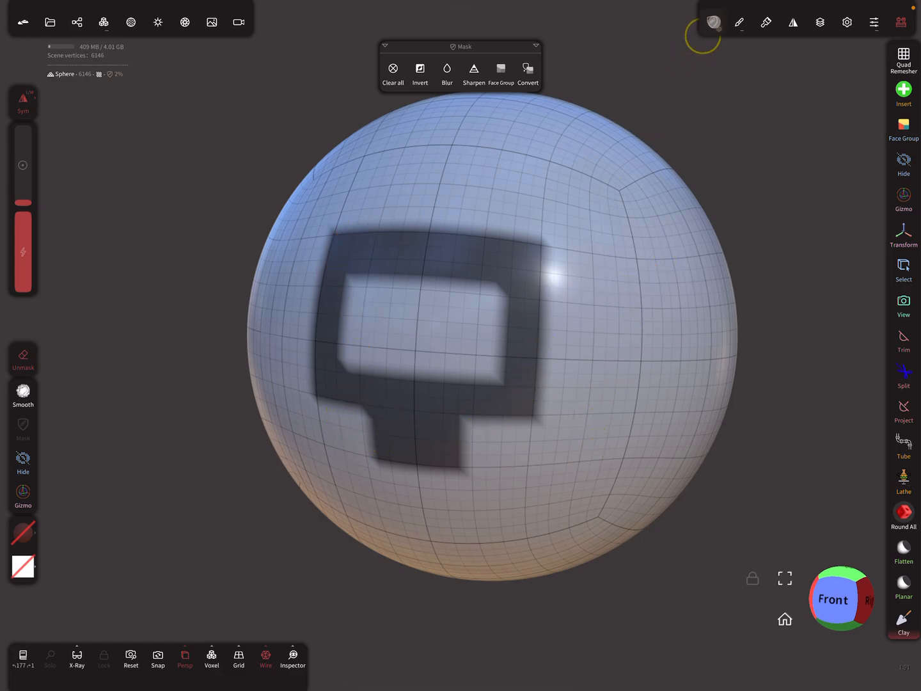
Step: Bring up the Settings - Mask panel with thickness, carve, extract and split options
{"action": "left_click", "coordinate": [711, 22]}
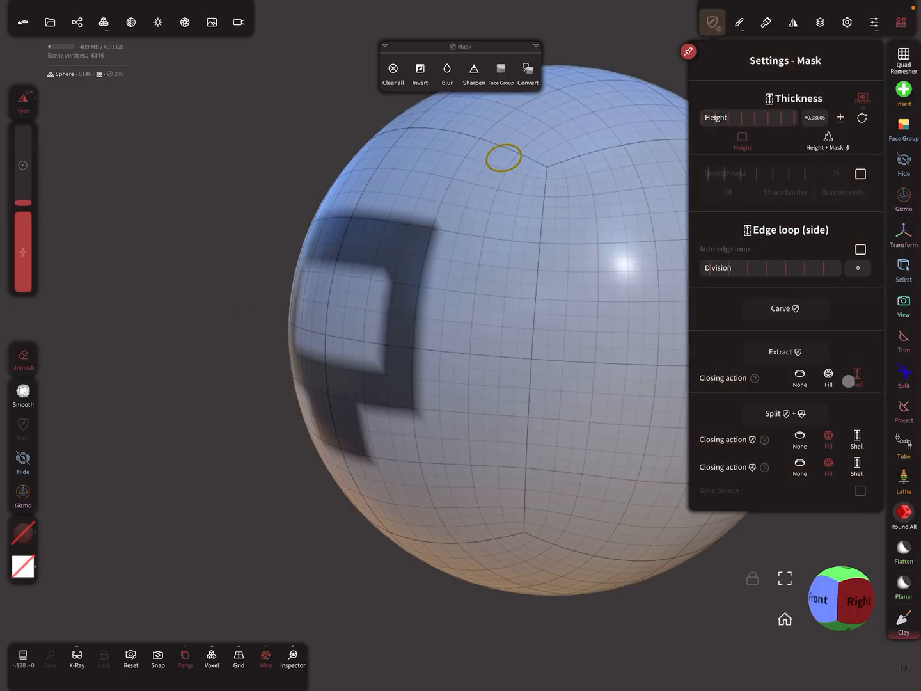
Step: Lower the Thickness Height offset and extract the masked area as a new mesh
{"action": "left_click", "coordinate": [800, 377]}
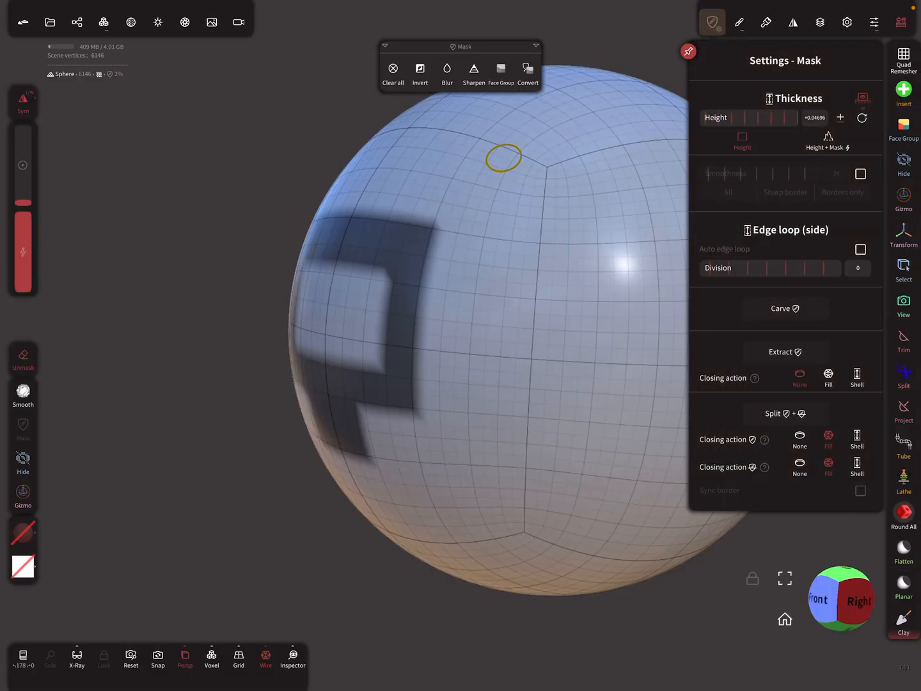
{"action": "left_click", "coordinate": [784, 352]}
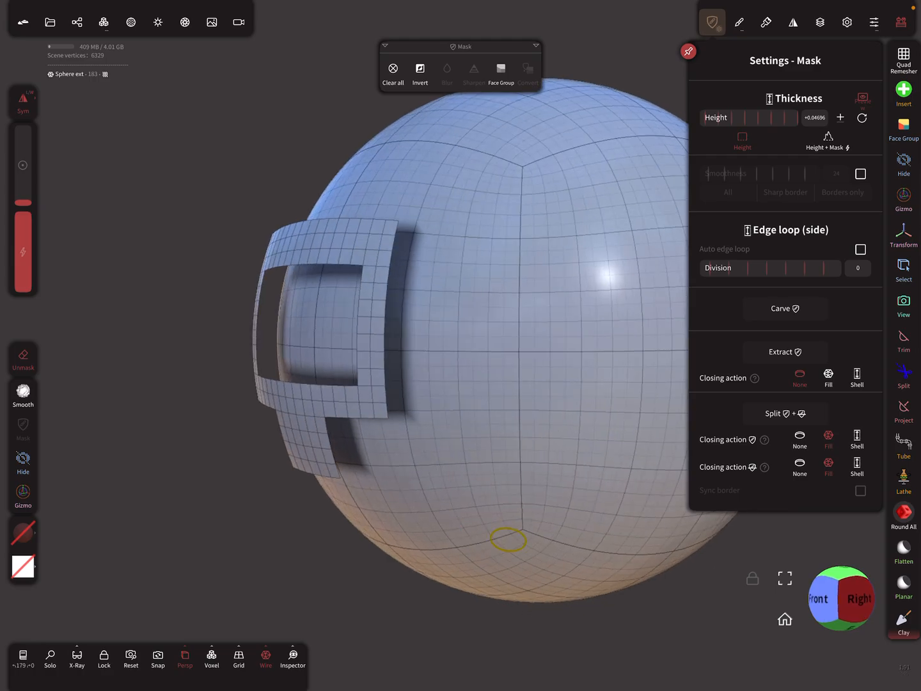
Step: Enable Smoothness with sharp synced borders and set the Closing action to Shell
{"action": "left_click", "coordinate": [860, 174]}
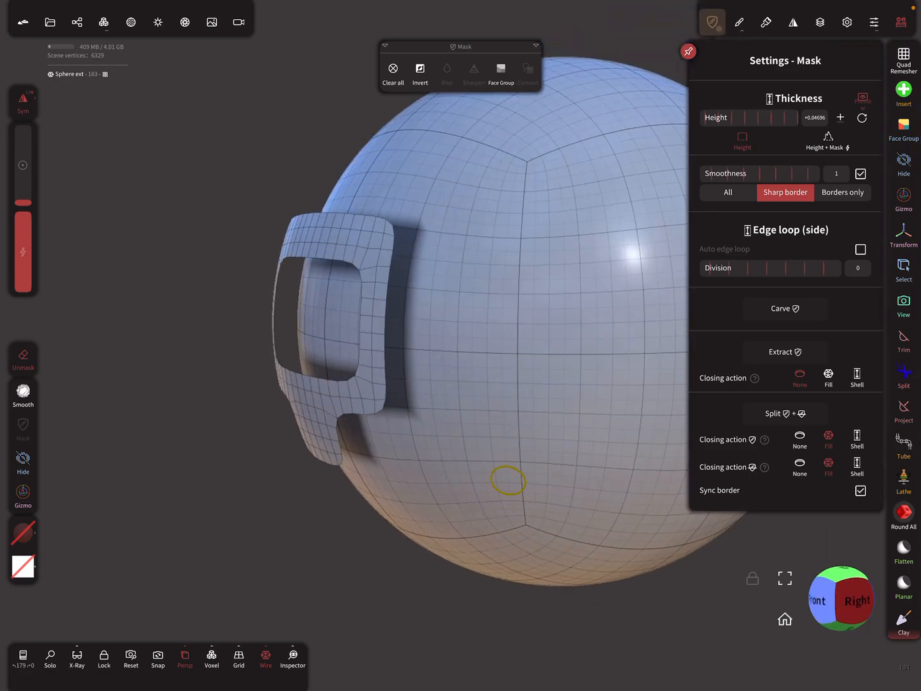
{"action": "left_click", "coordinate": [433, 70]}
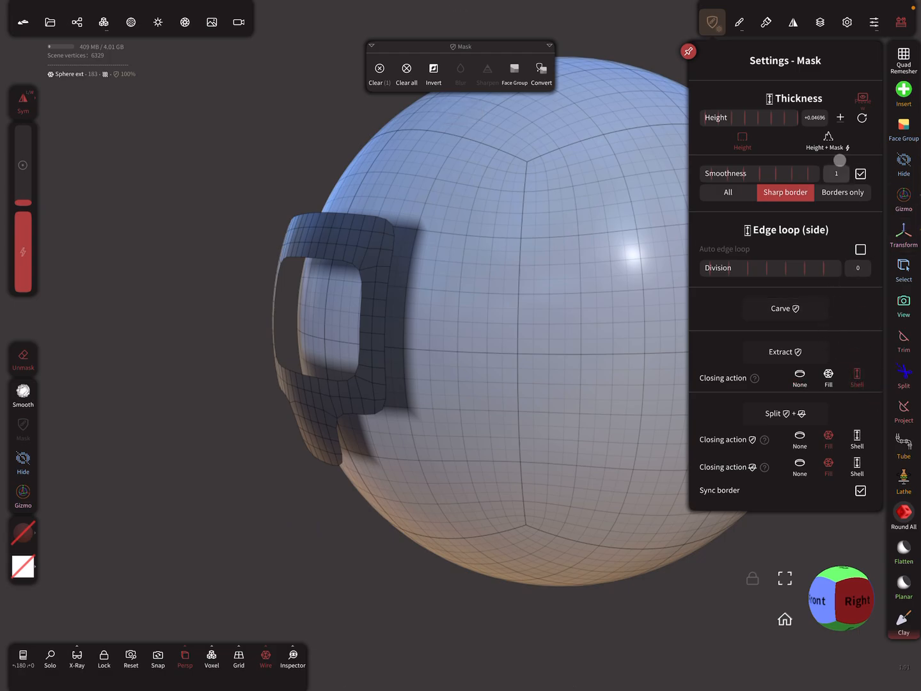
{"action": "mouse_move", "coordinate": [667, 151]}
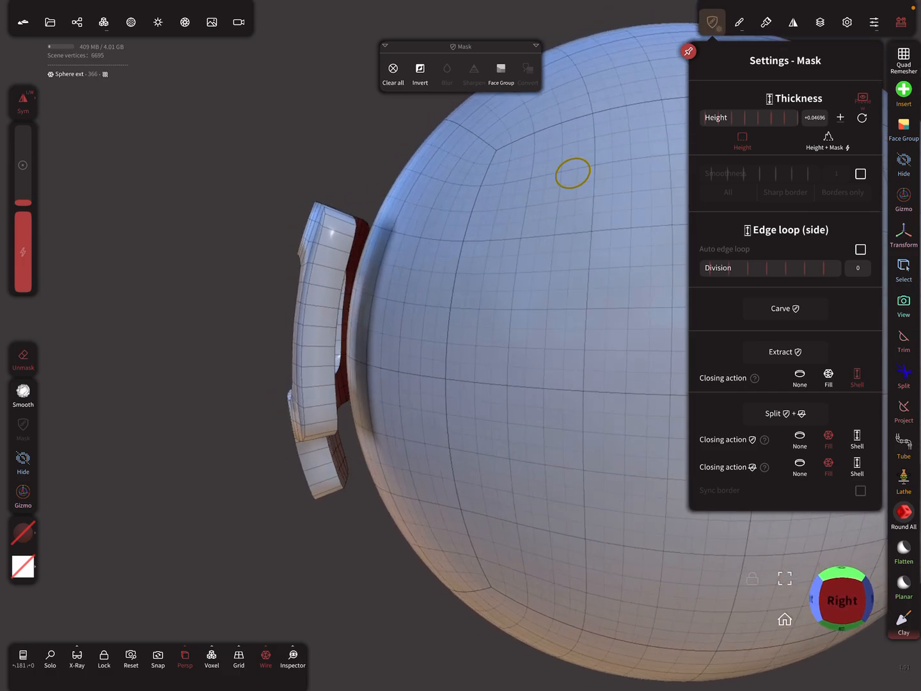
{"action": "mouse_move", "coordinate": [346, 275]}
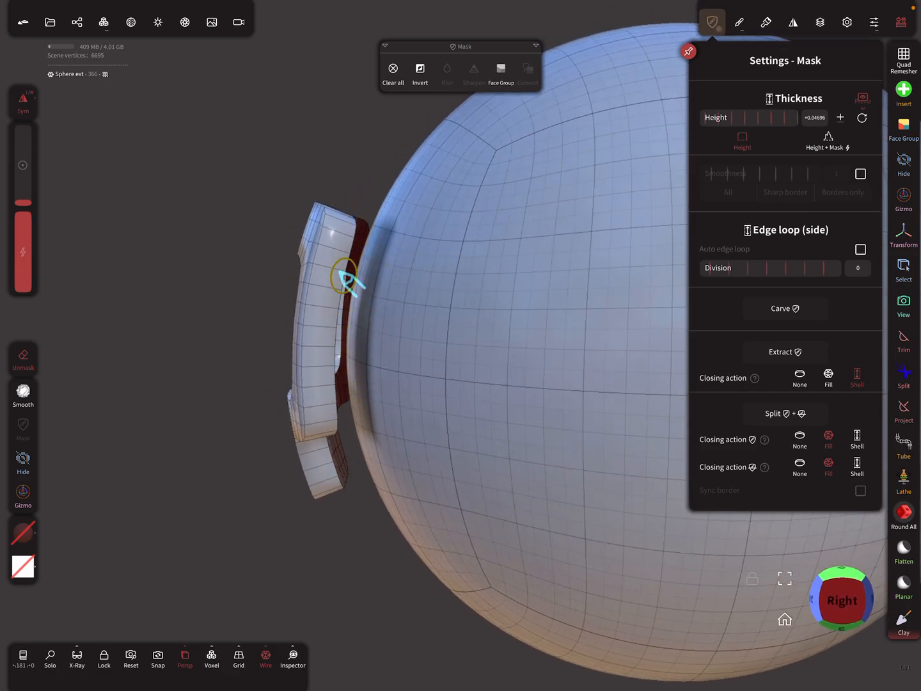